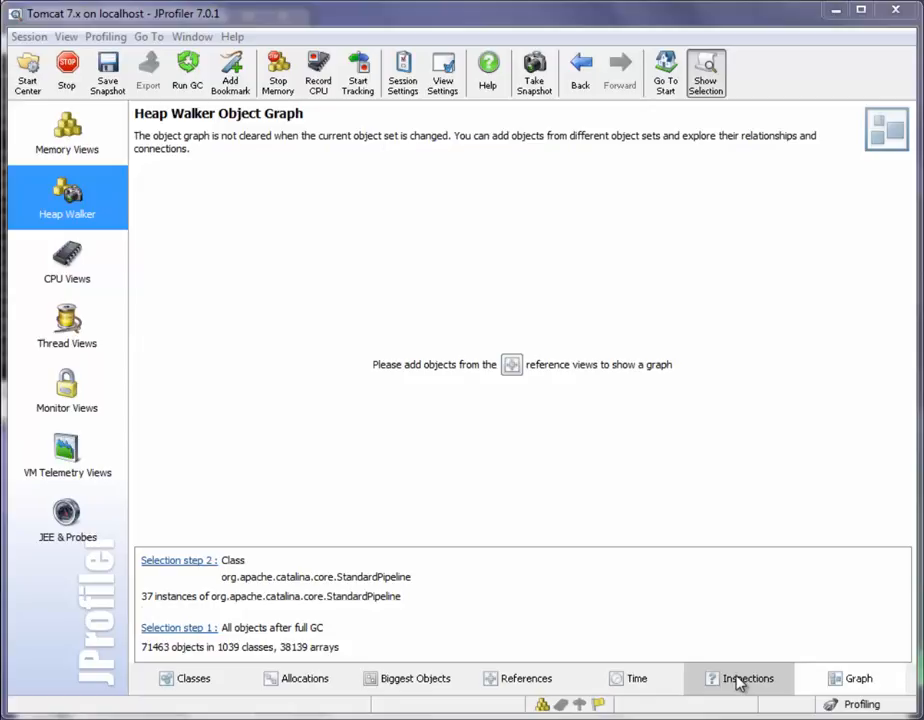
mouse_move(496, 554)
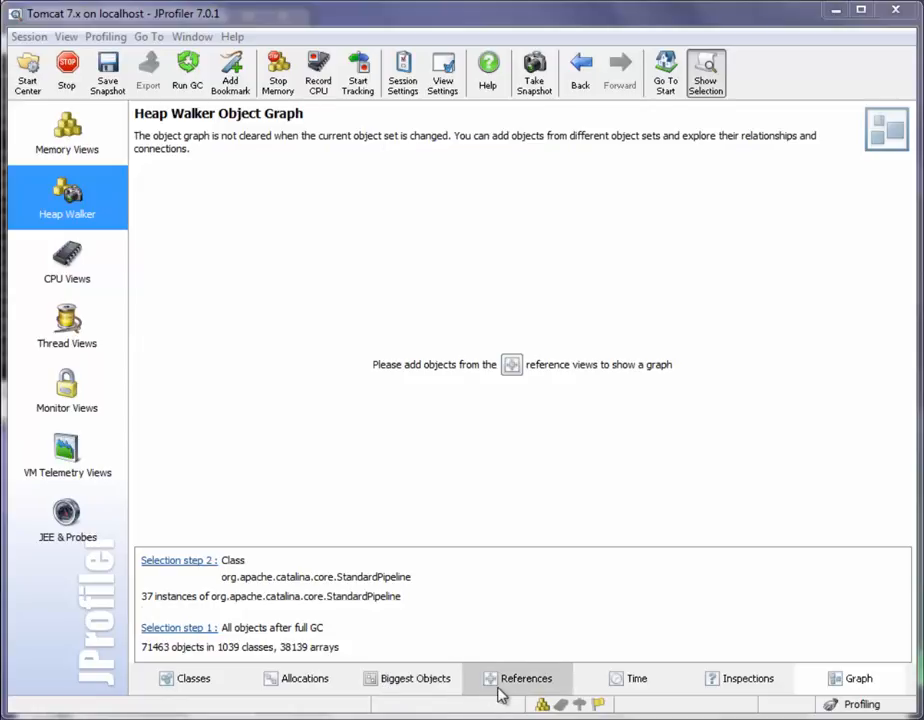
Show the single garbage-collector root path for the second StandardPipeline instance in the References view.
click(526, 678)
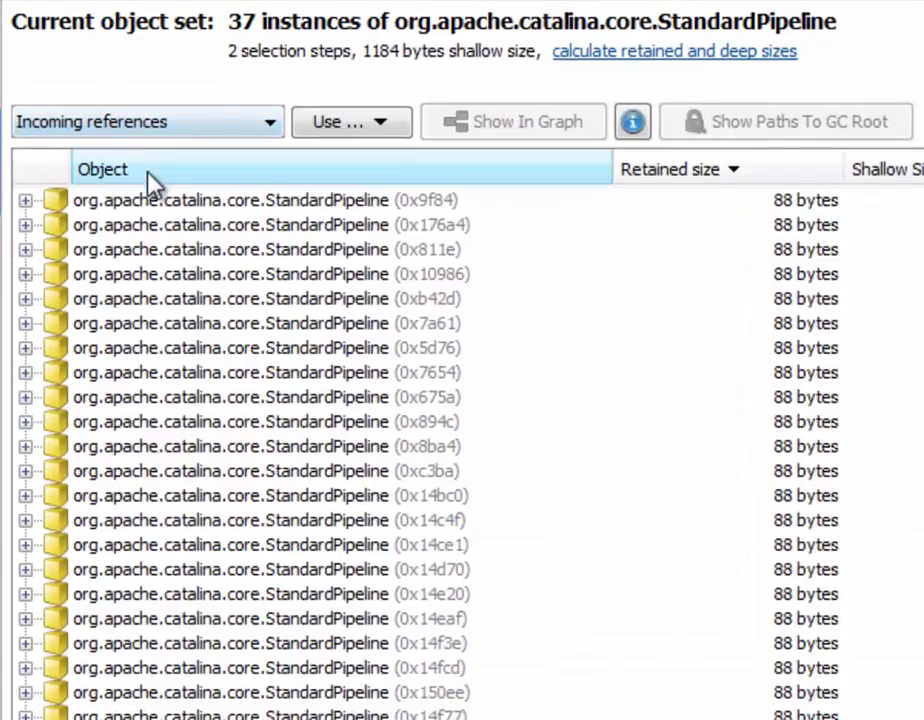
click(230, 224)
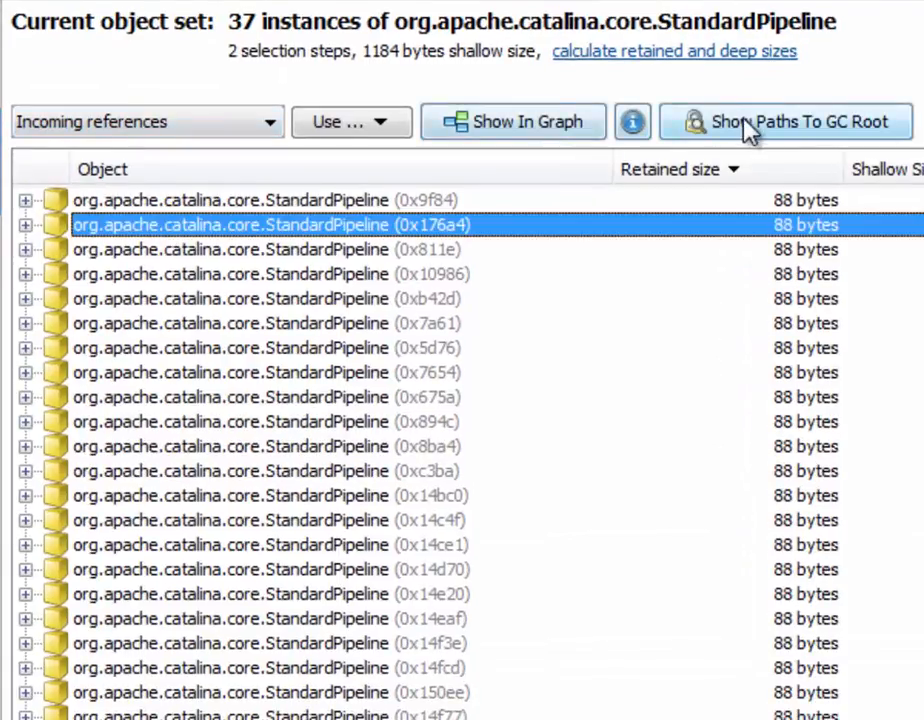
click(786, 122)
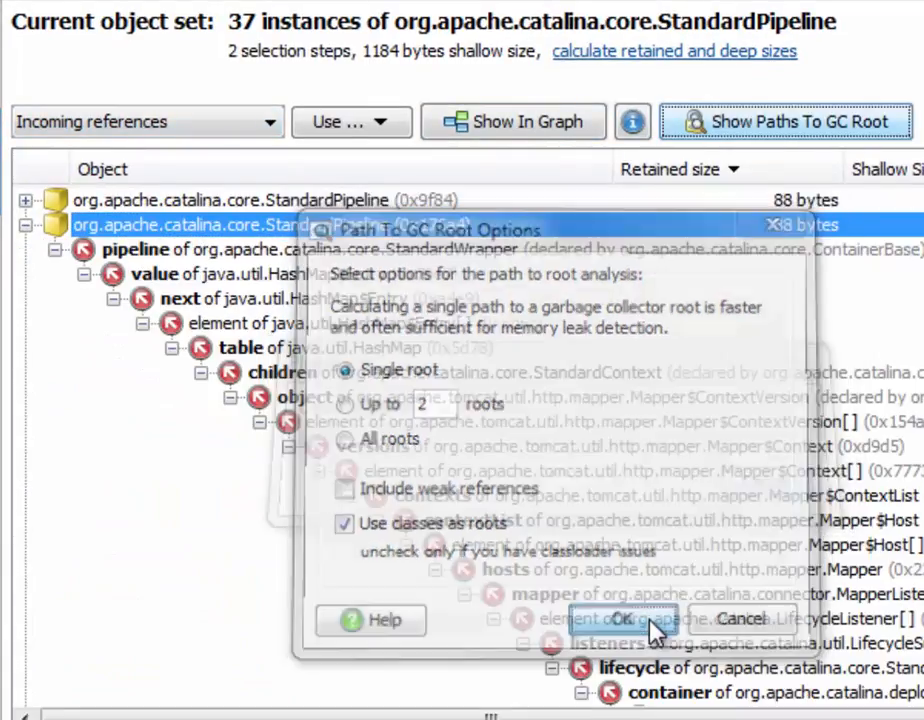
click(618, 620)
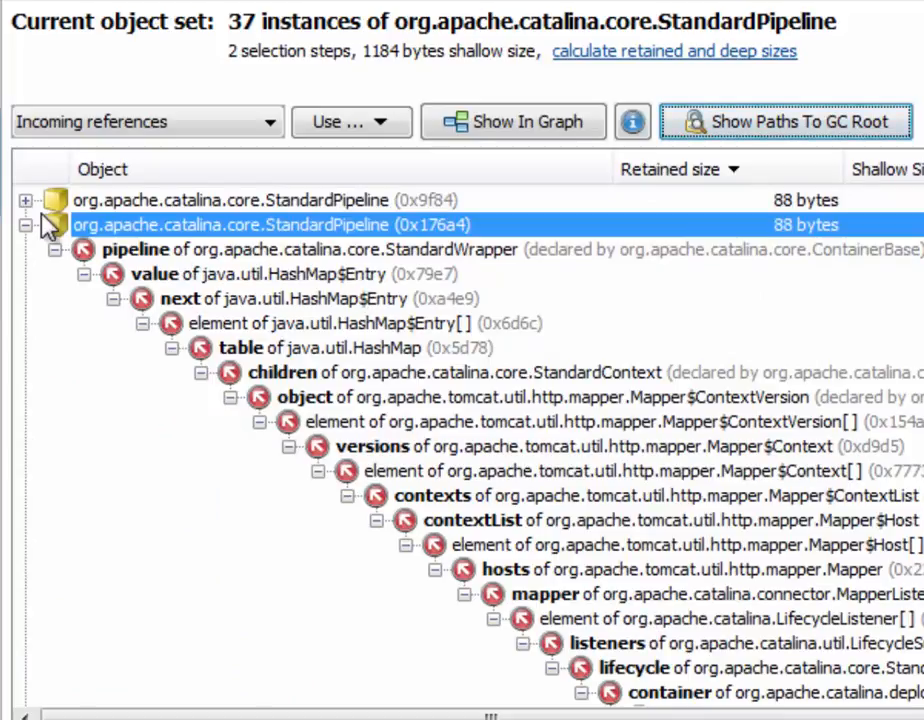
Unfold the first StandardPipeline instance's incoming references through its pipeline field and select it.
click(24, 200)
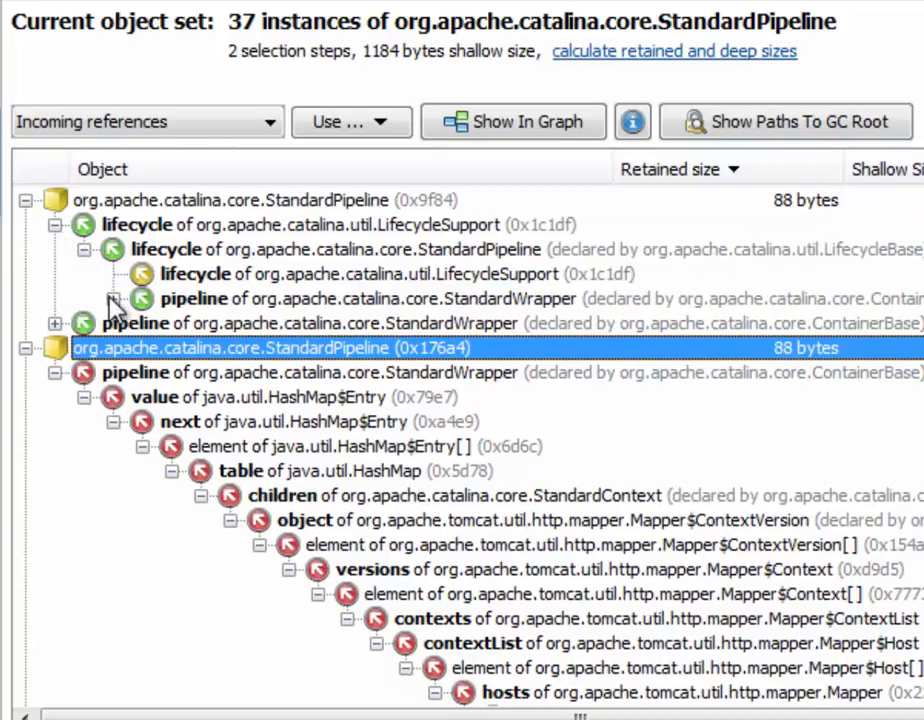
click(120, 298)
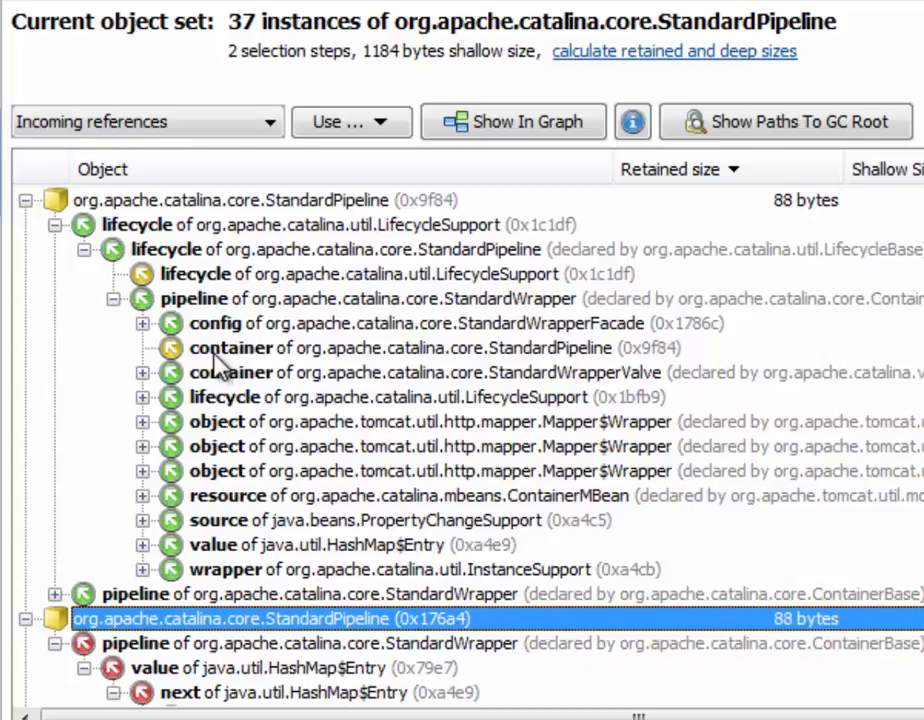
mouse_move(144, 210)
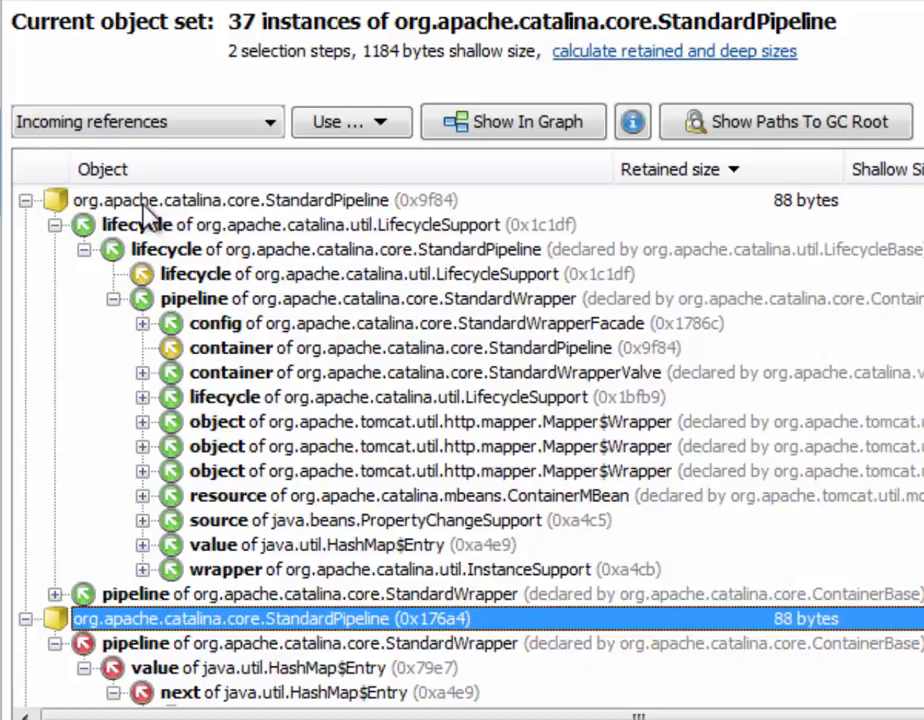
click(220, 200)
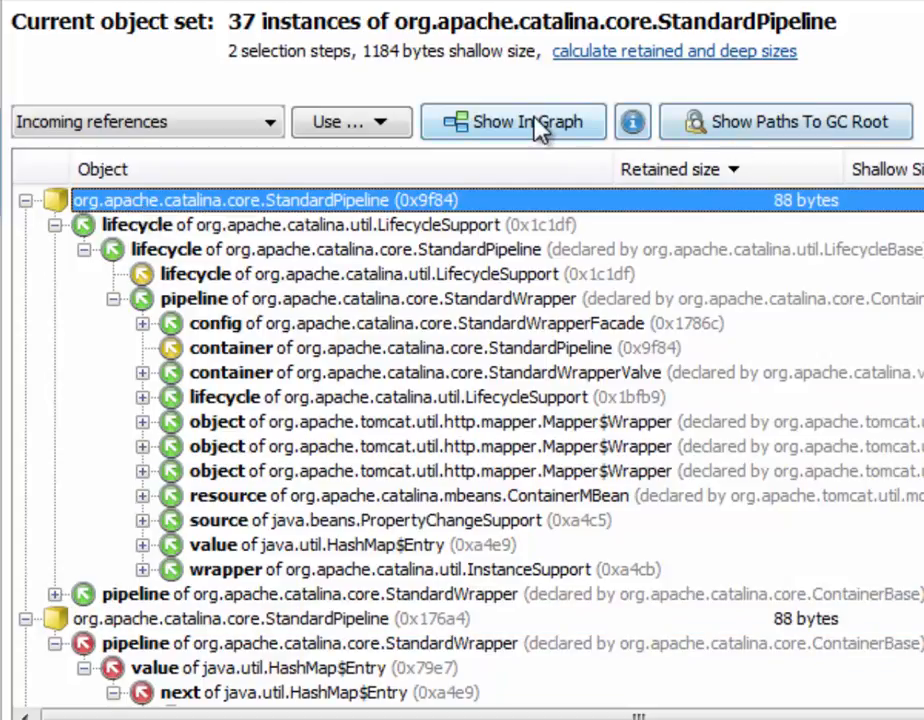
Add the first StandardPipeline instance to the object graph and select its outer StandardWrapper node.
click(512, 122)
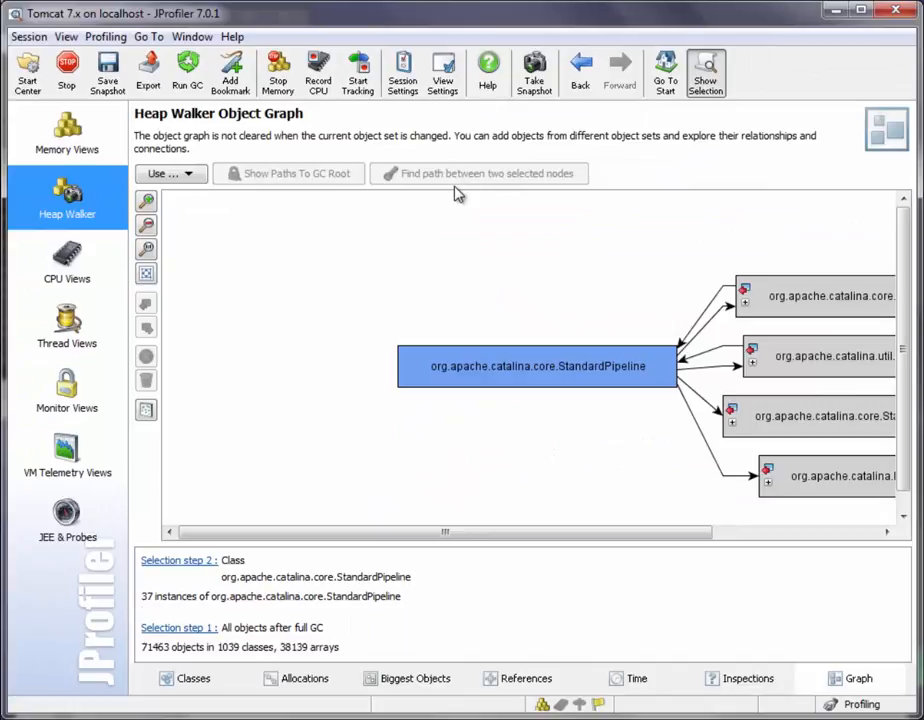
mouse_move(492, 276)
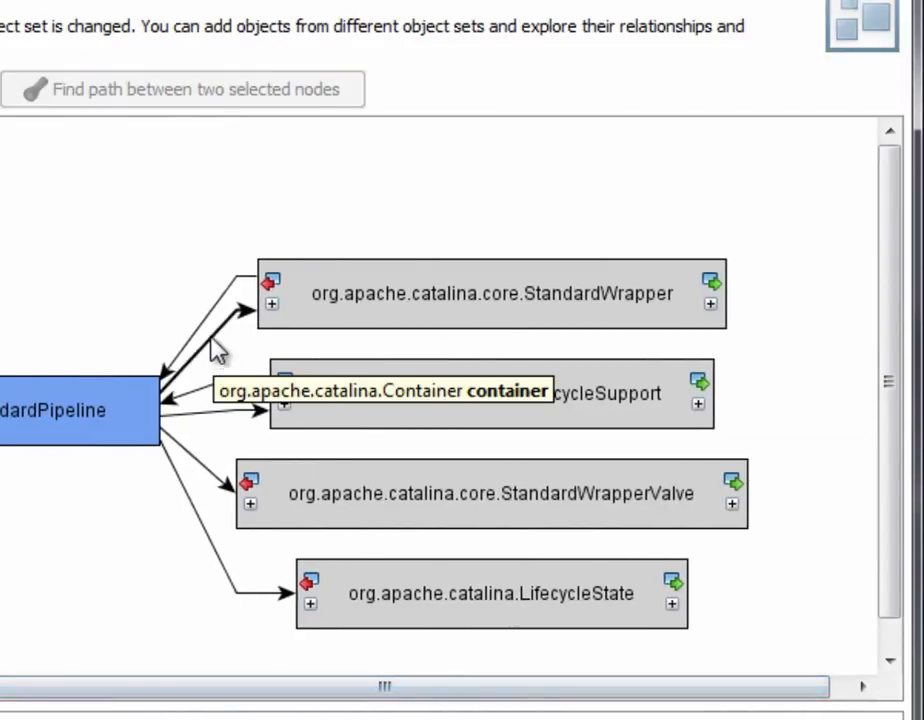
mouse_move(358, 424)
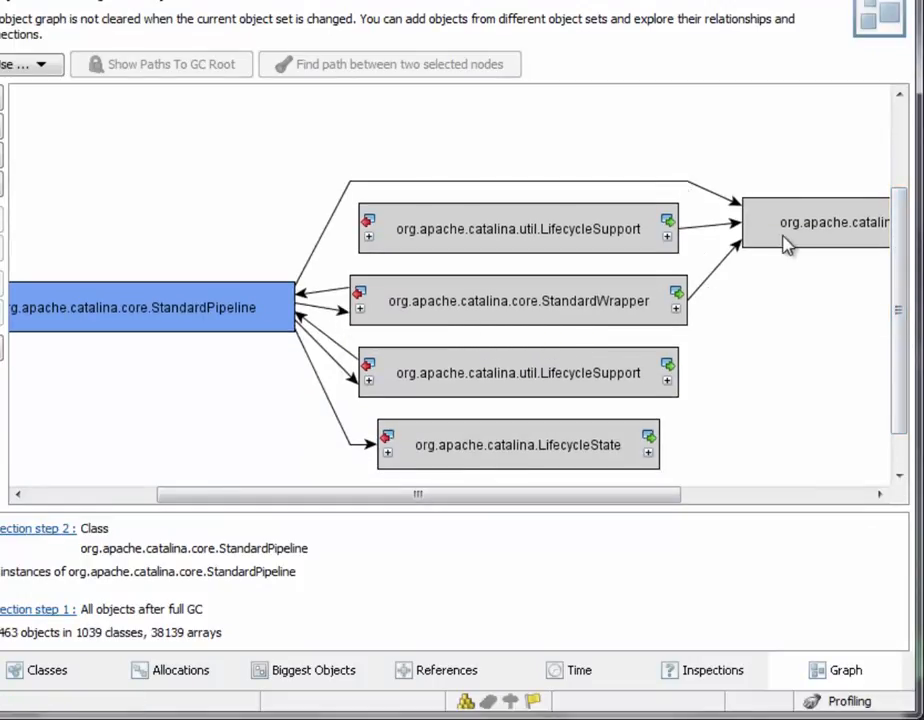
click(816, 220)
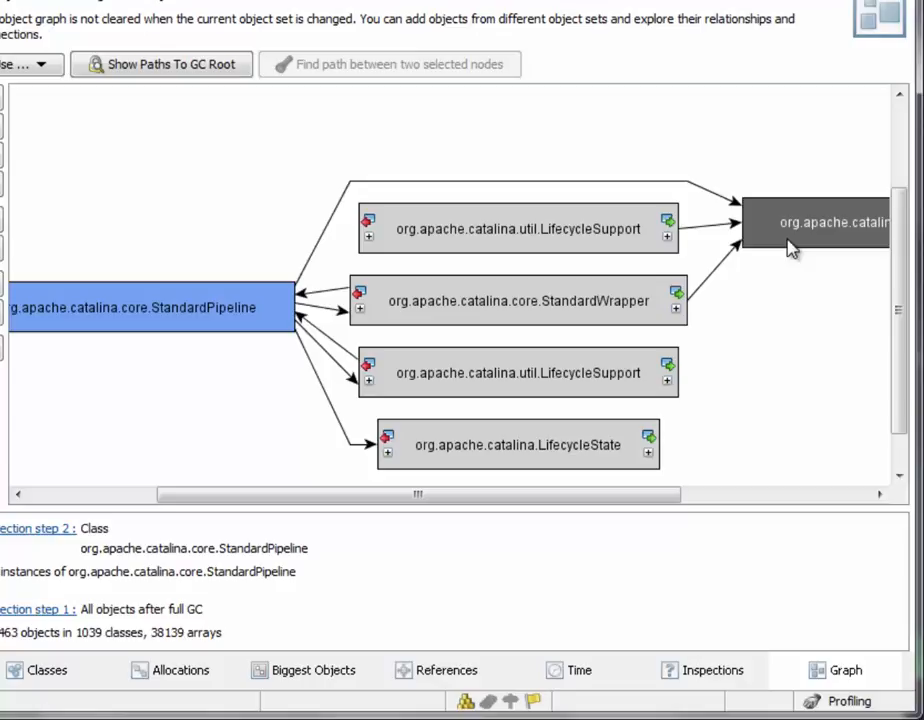
mouse_move(796, 430)
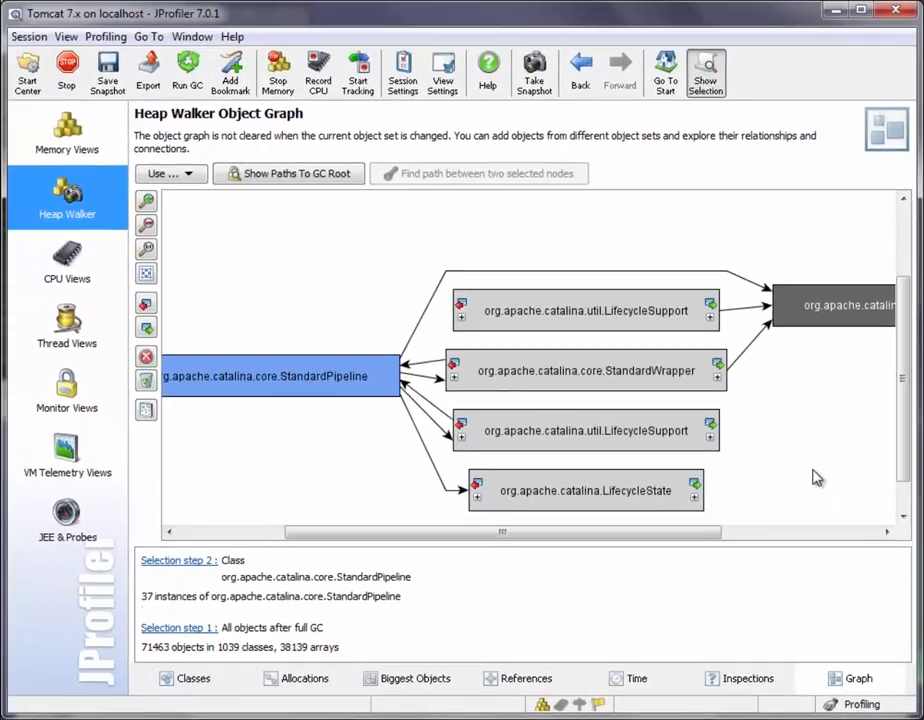
mouse_move(664, 72)
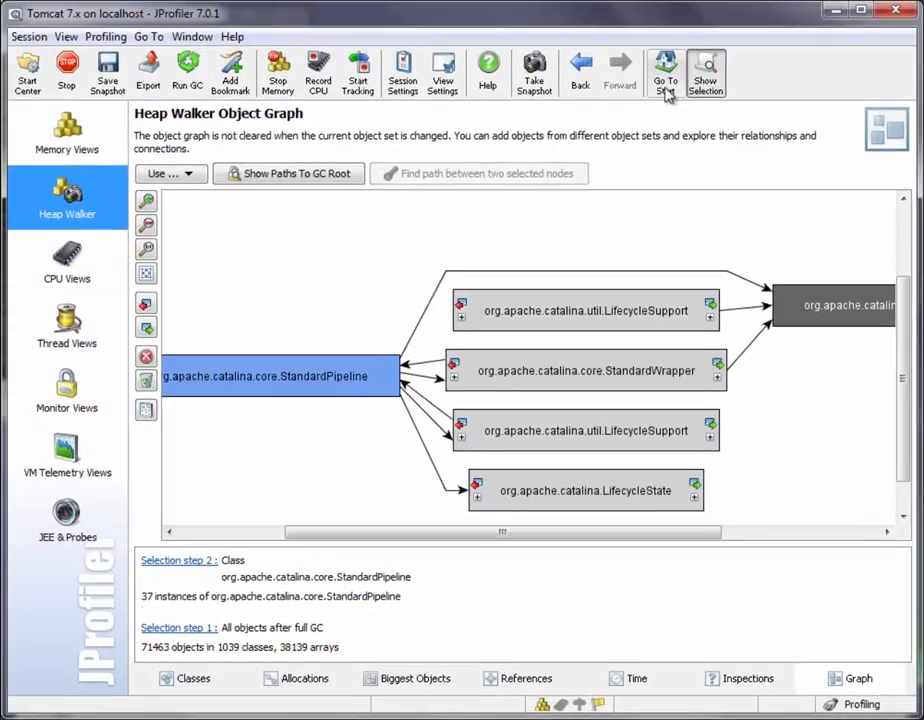
Filter the full heap set by 'JmxM', open the single JmxMBeanServer instance's references and send it to the graph.
click(192, 678)
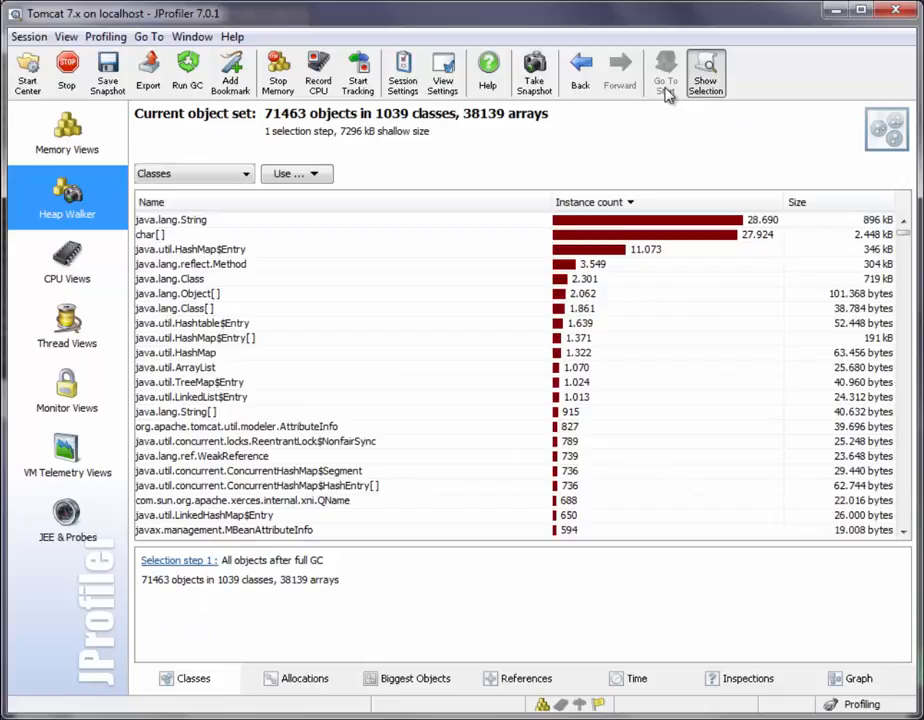
mouse_move(416, 156)
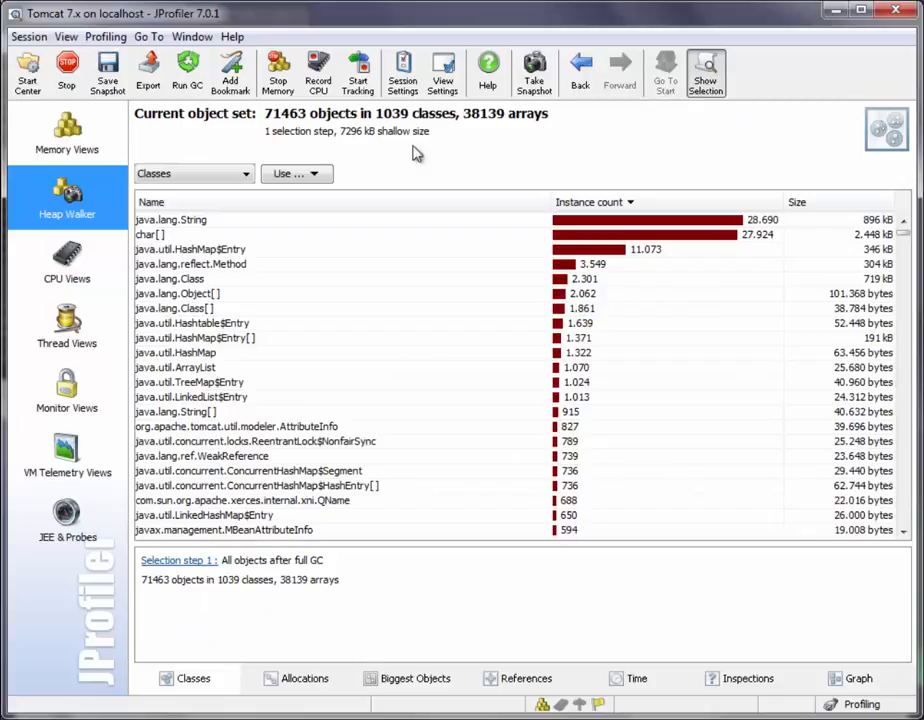
text(JmxM)
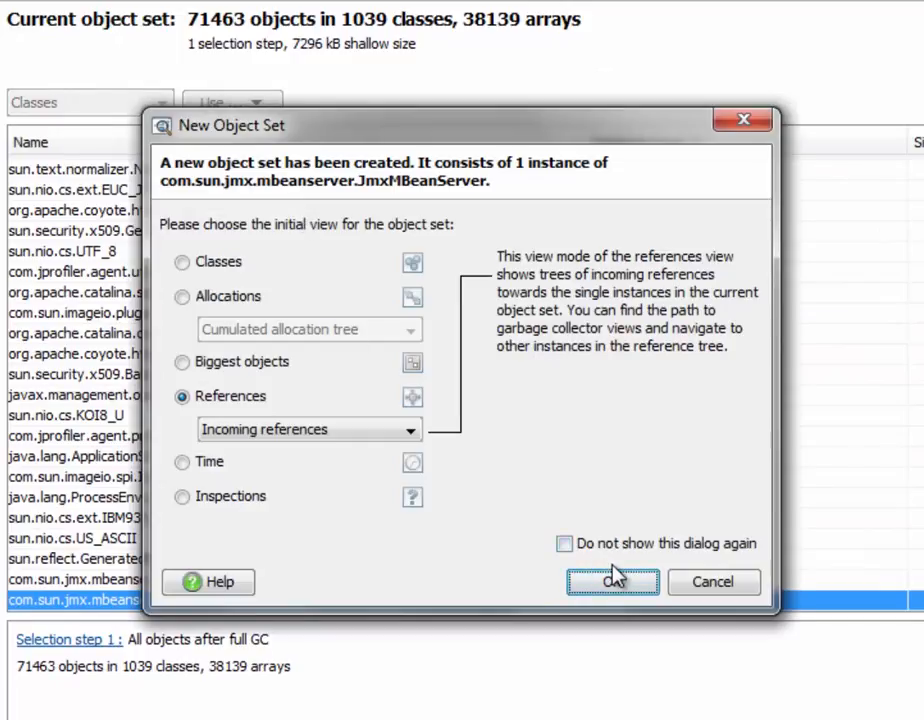
click(612, 582)
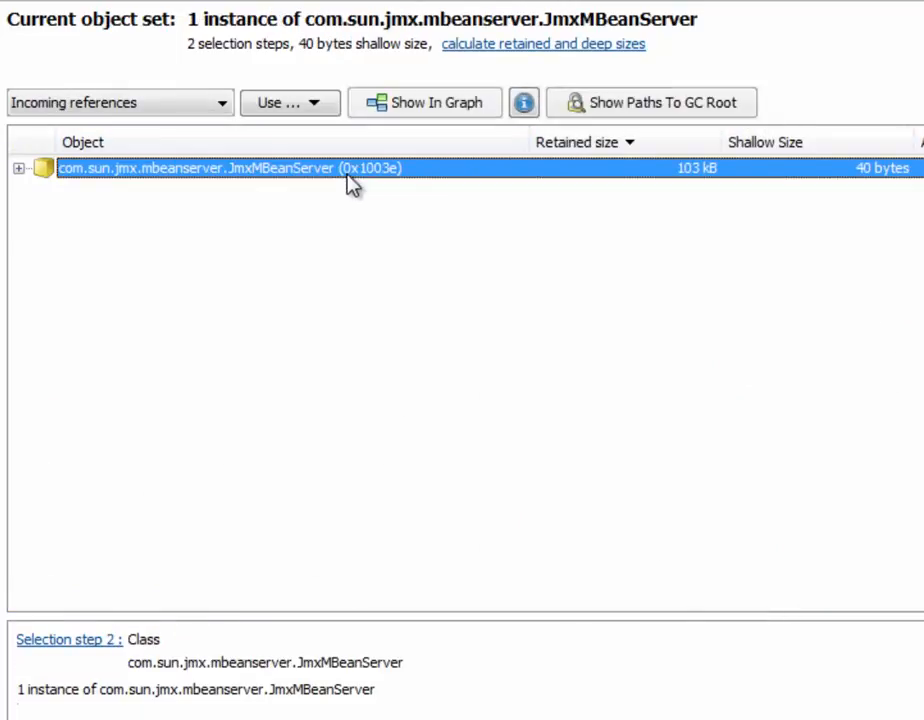
click(424, 102)
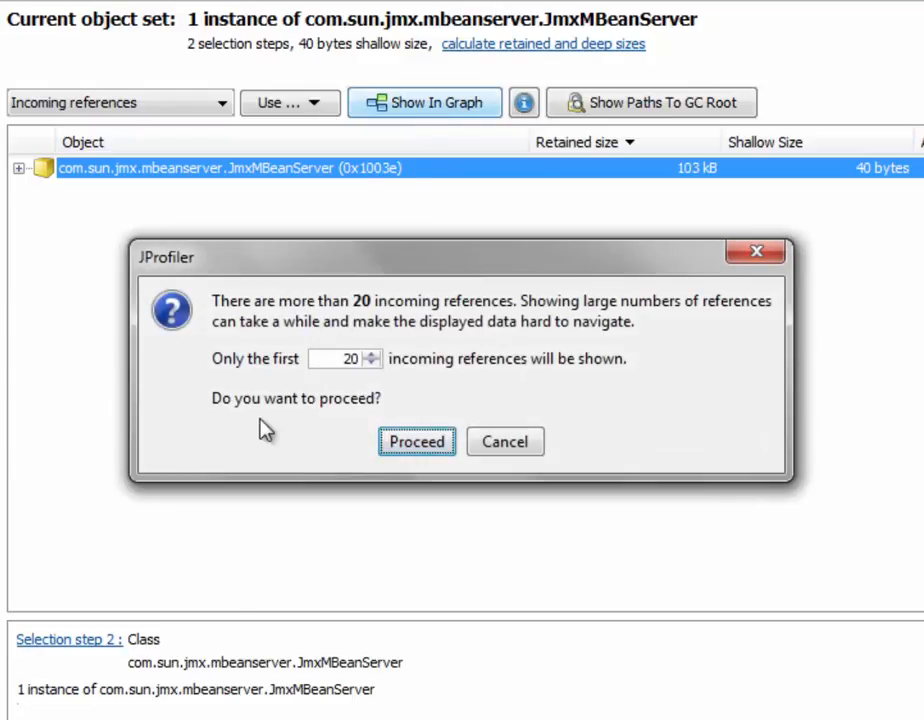
mouse_move(416, 442)
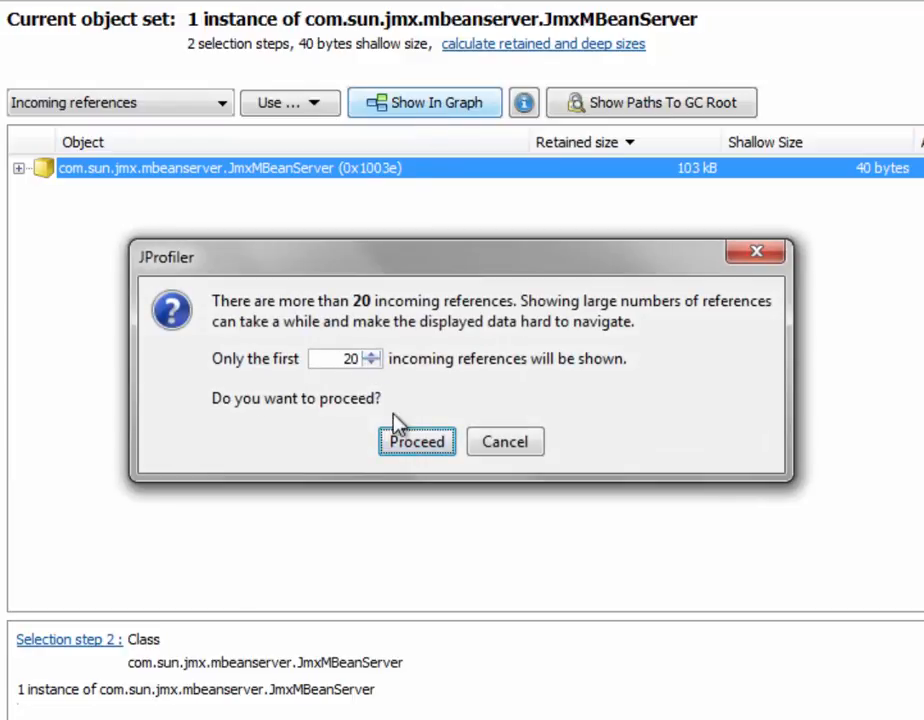
Proceed with the first 20 incoming references and zoom out to see the catalina objects around JmxMBeanServer.
click(416, 442)
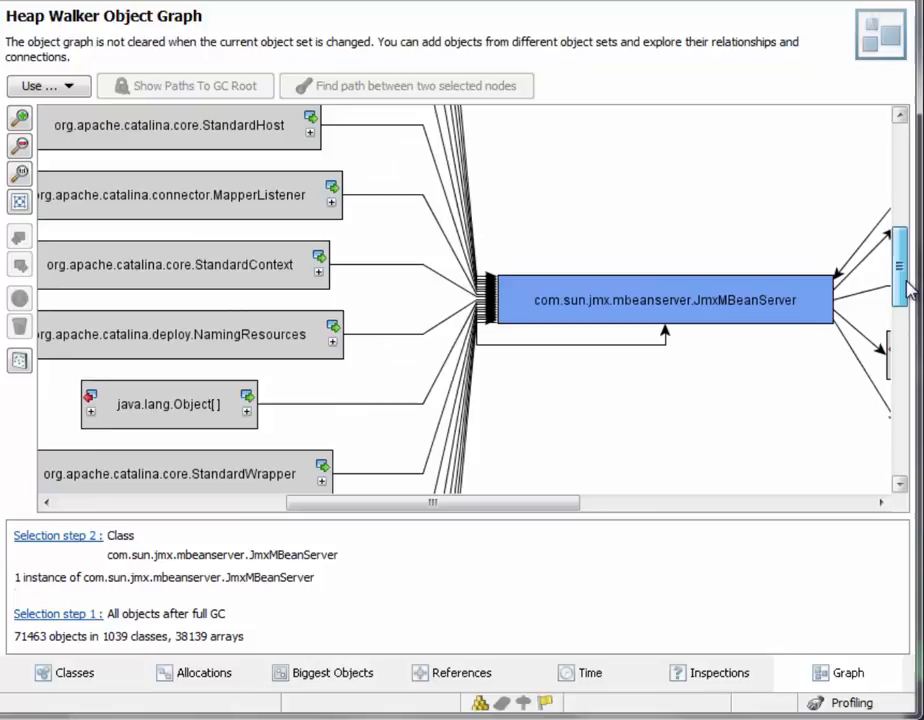
scroll(down, 3)
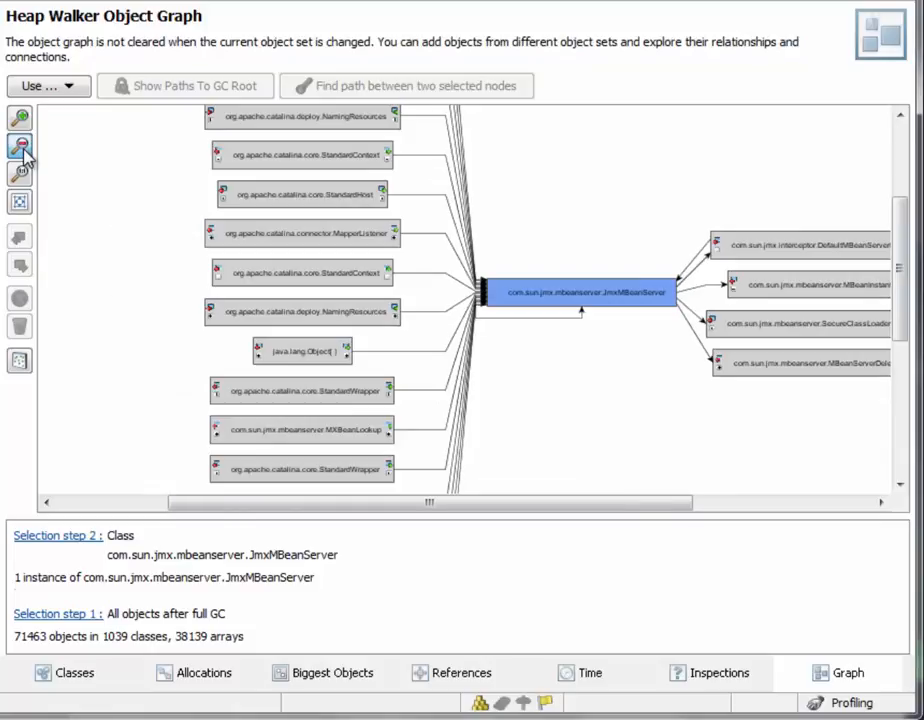
scroll(down, 3)
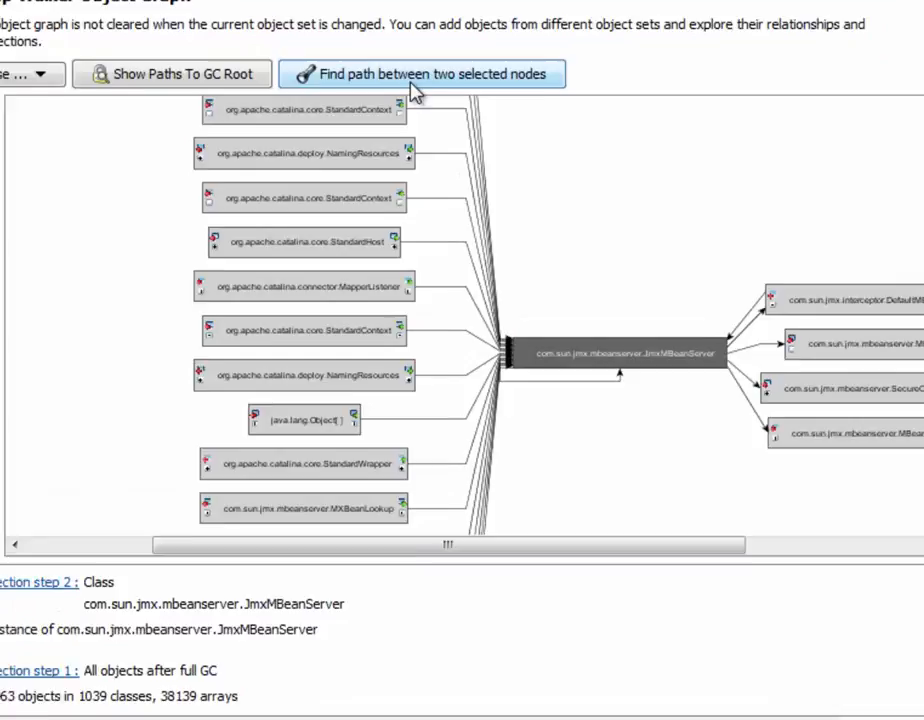
Find the reference path between the StandardPipeline and JmxMBeanServer nodes with default search options.
click(422, 72)
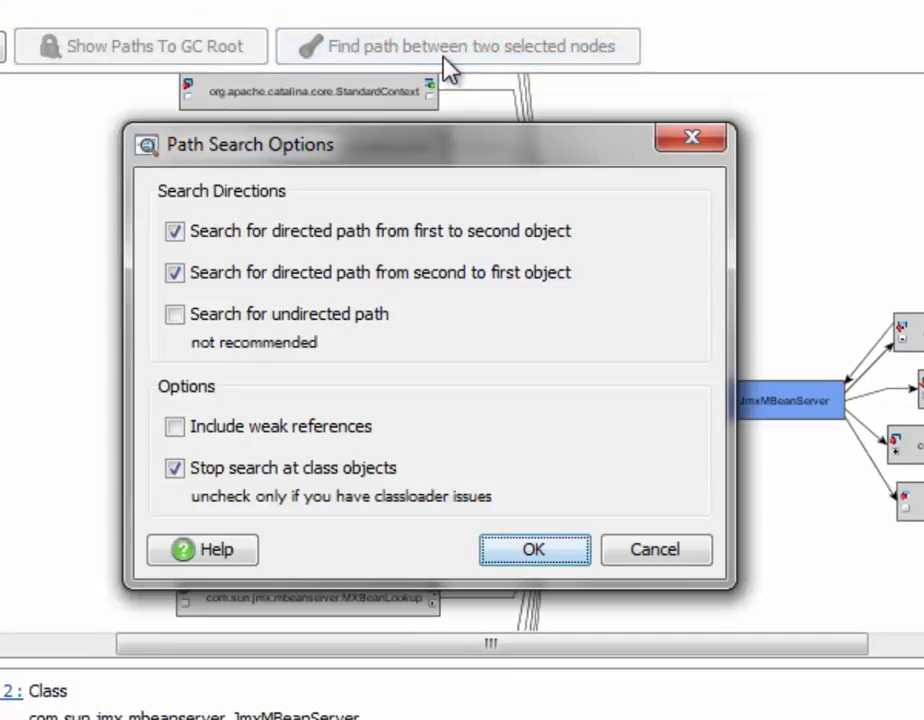
mouse_move(336, 164)
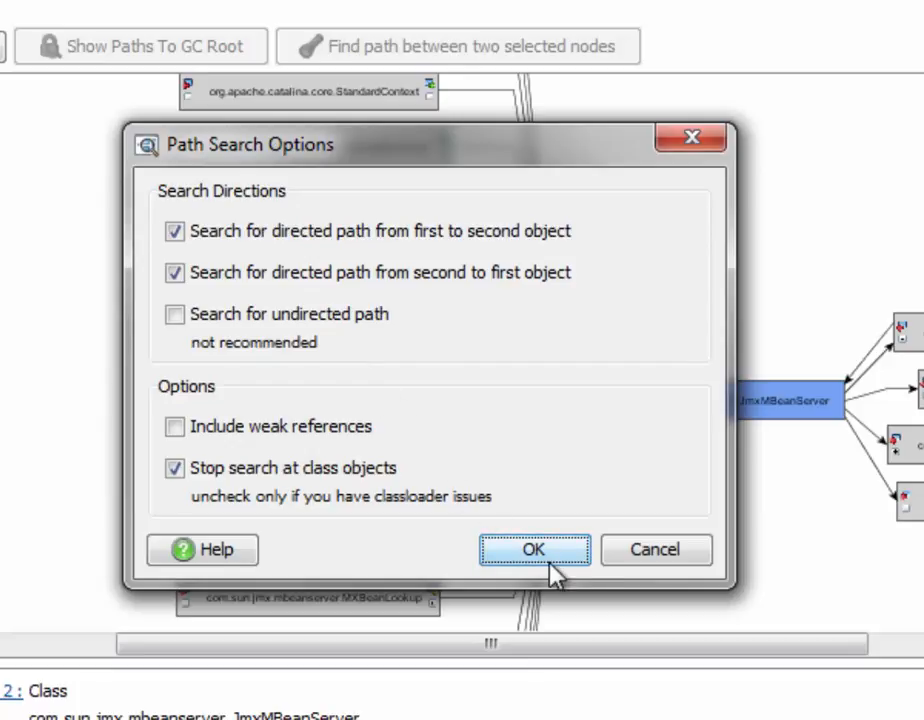
click(534, 548)
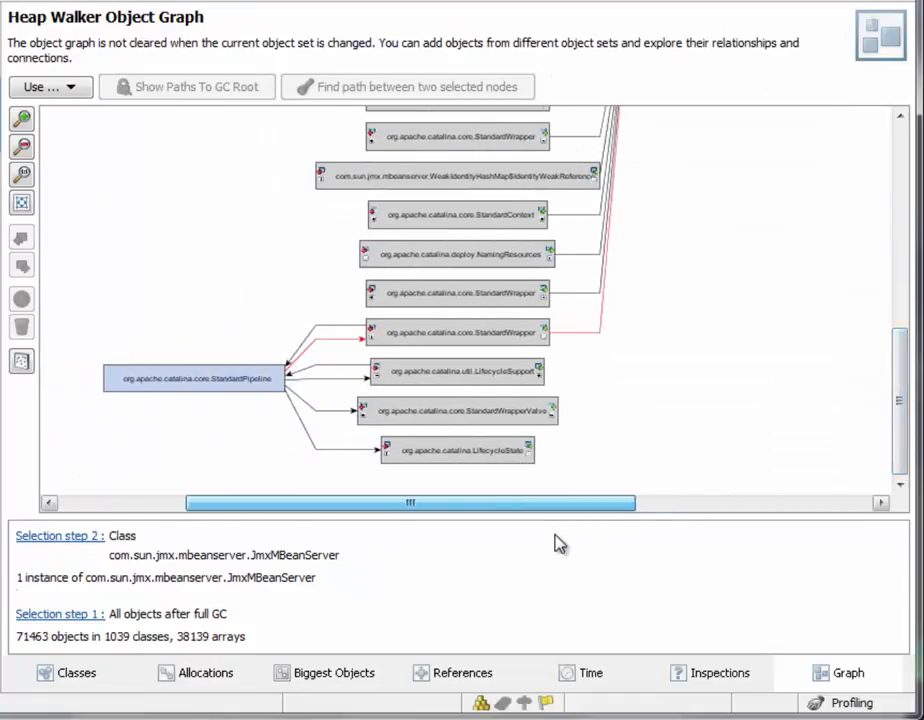
scroll(right, 3)
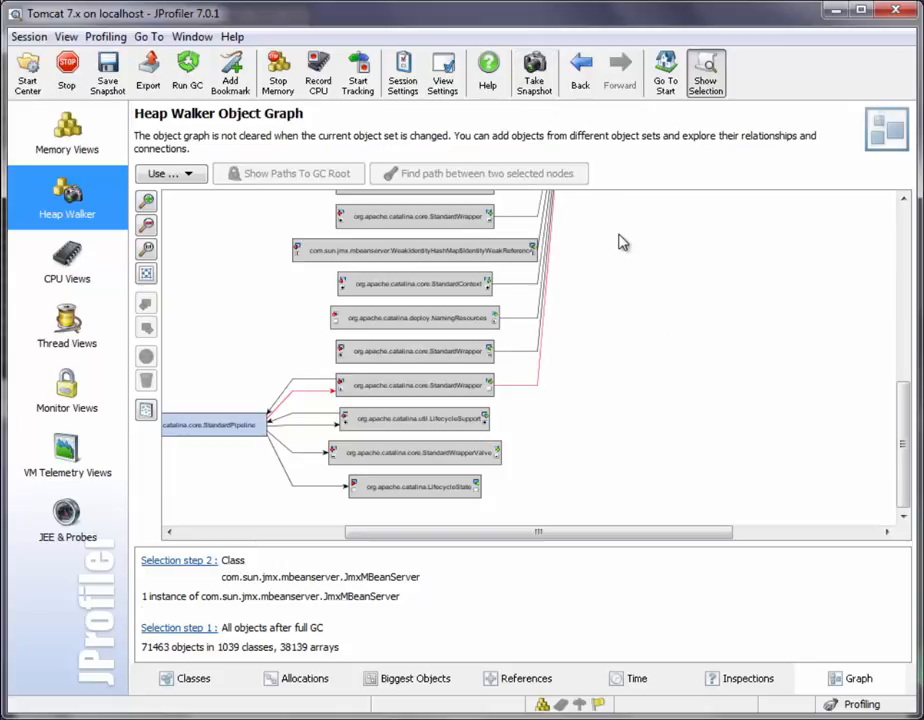
Return via the graph context menu to the Biggest Objects list of all 71463 objects ranked by retained size.
right_click(624, 240)
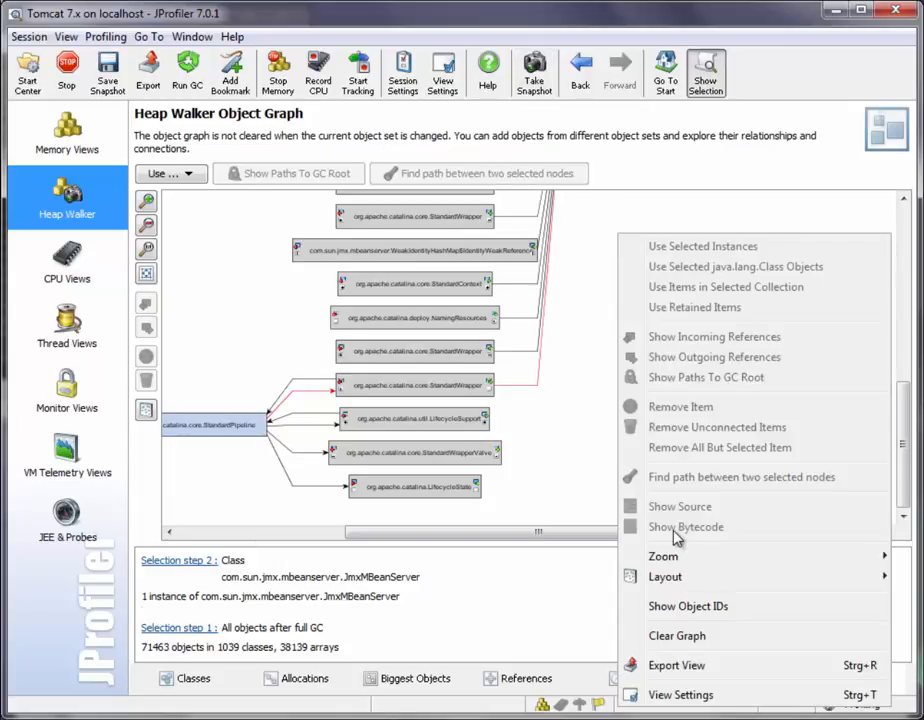
click(676, 636)
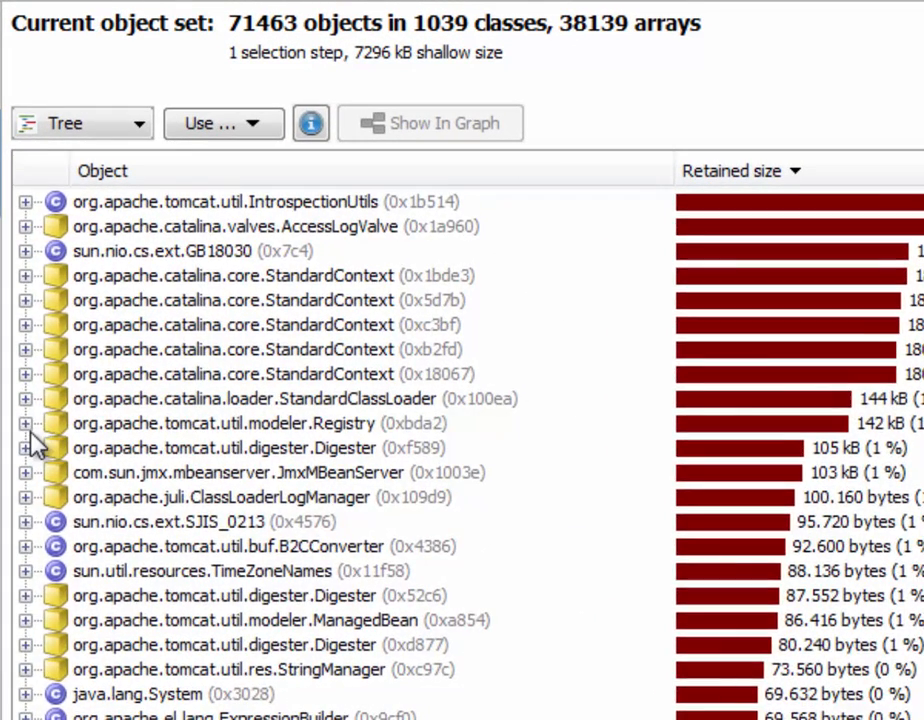
Expand org.apache.tomcat.util.modeler.Registry to list its retained ManagedBean children, largest 17.072 bytes.
click(24, 424)
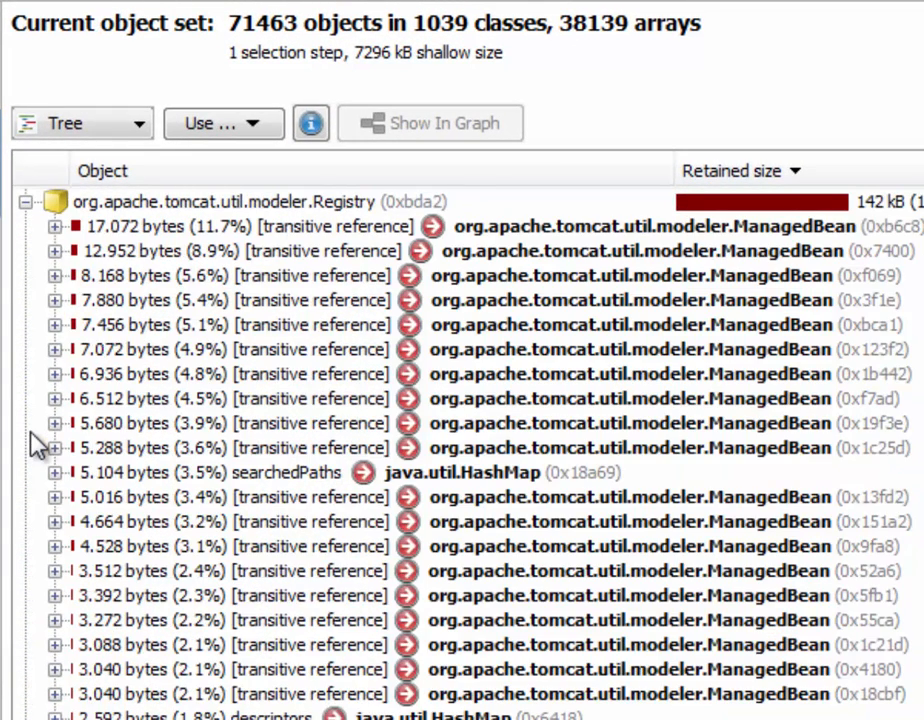
mouse_move(320, 250)
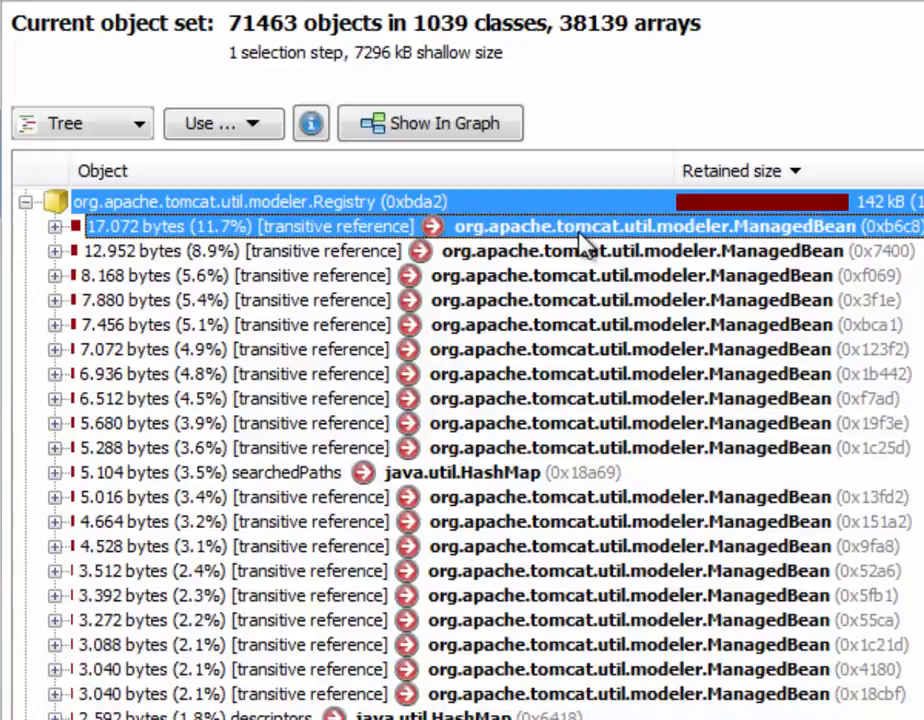
mouse_move(680, 230)
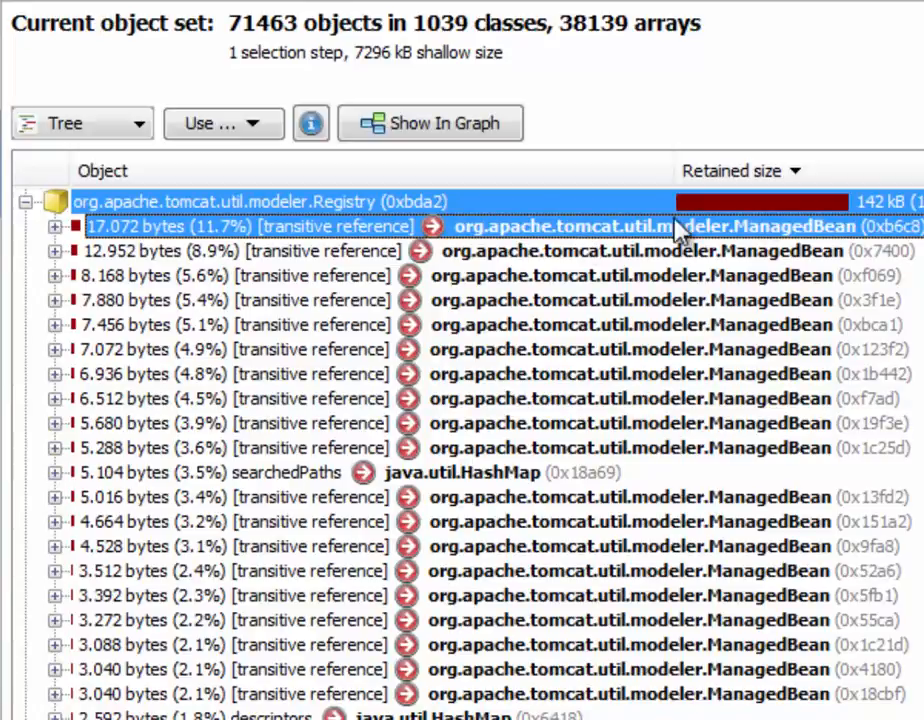
mouse_move(744, 258)
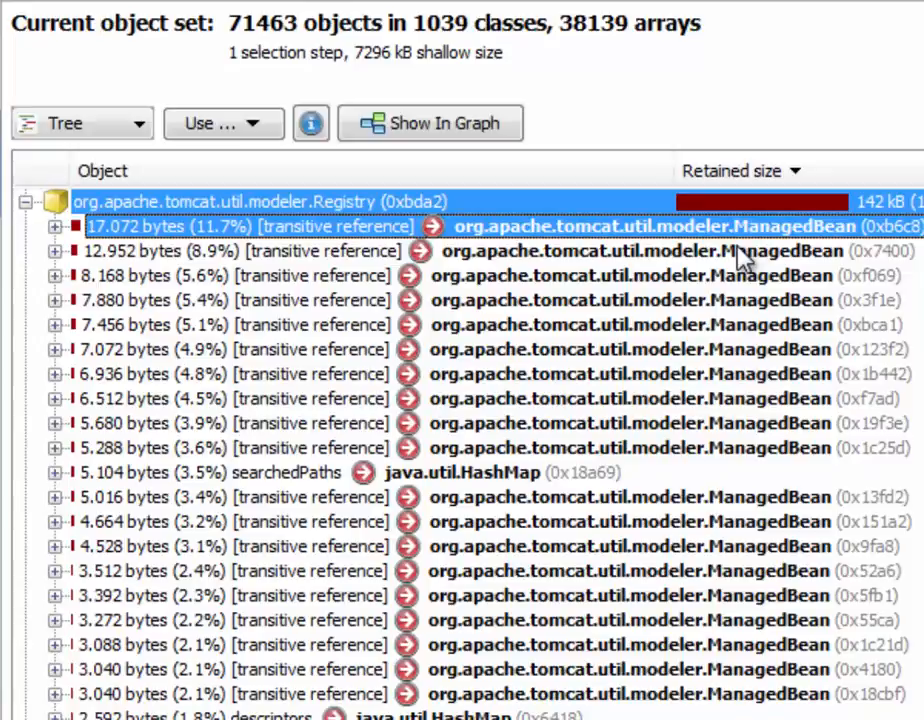
mouse_move(684, 264)
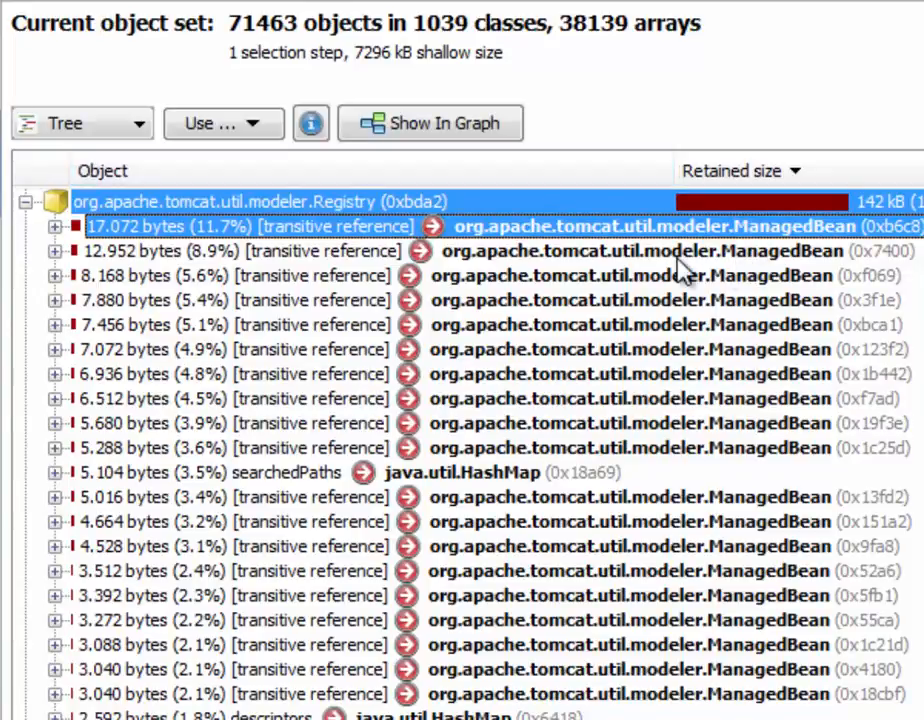
mouse_move(770, 260)
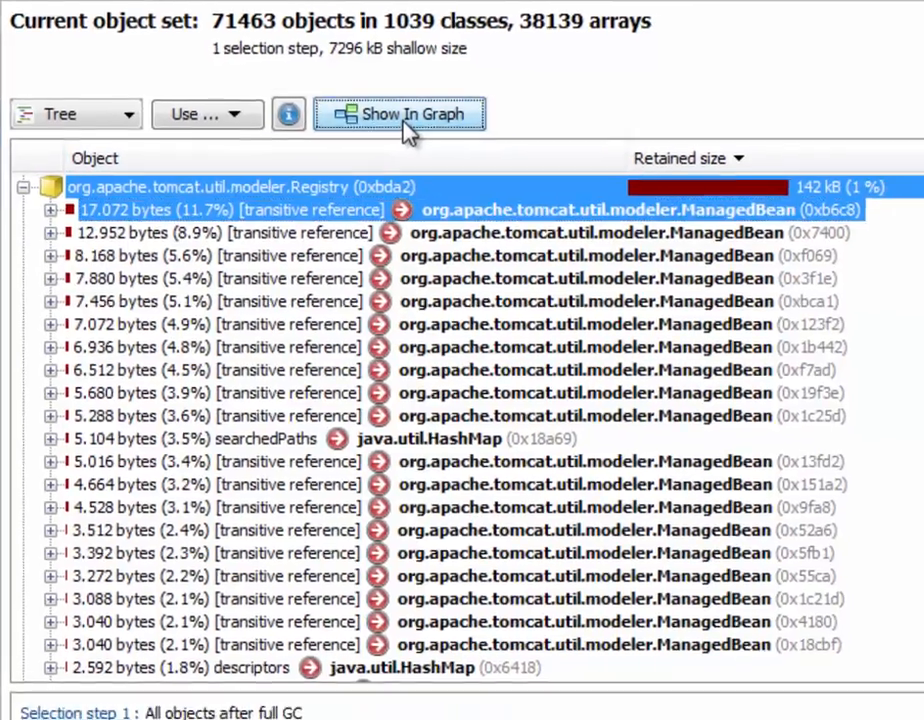
Graph the largest ManagedBean and trace the red path from Registry through HashMap entries to it.
click(400, 114)
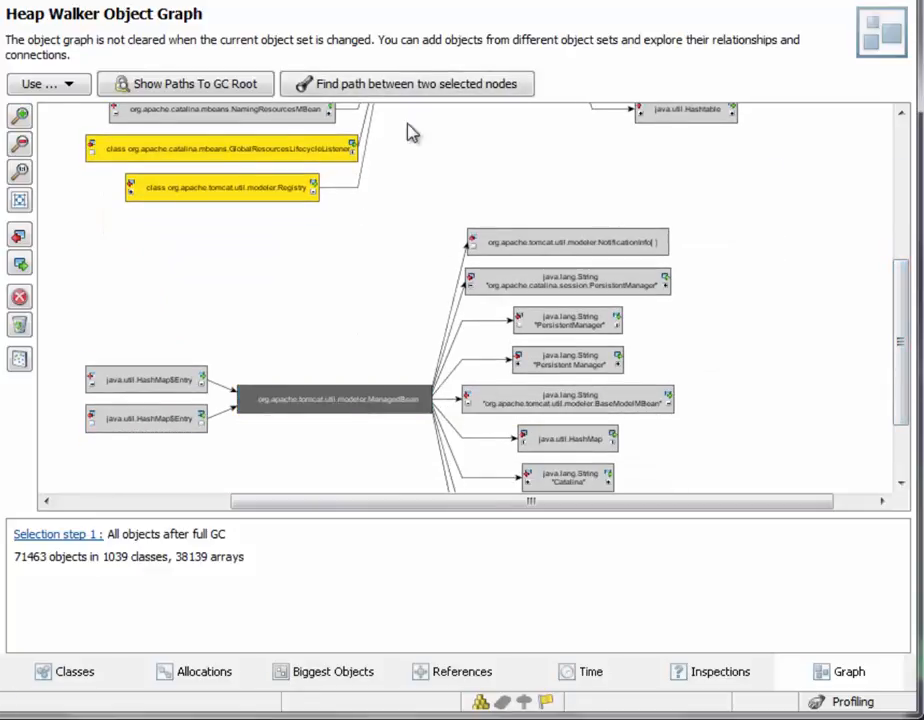
click(408, 84)
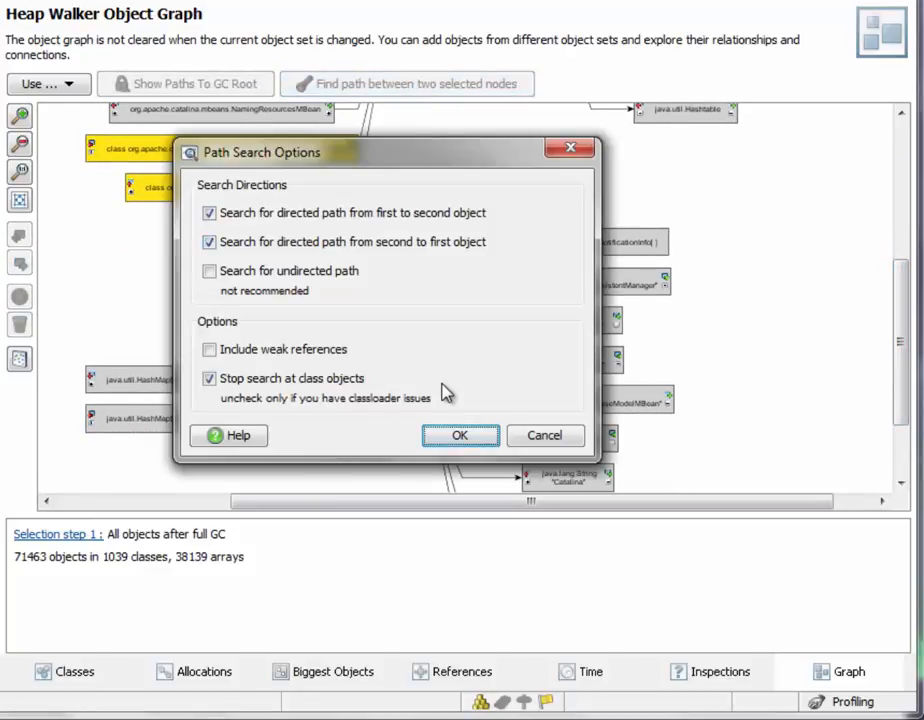
click(460, 436)
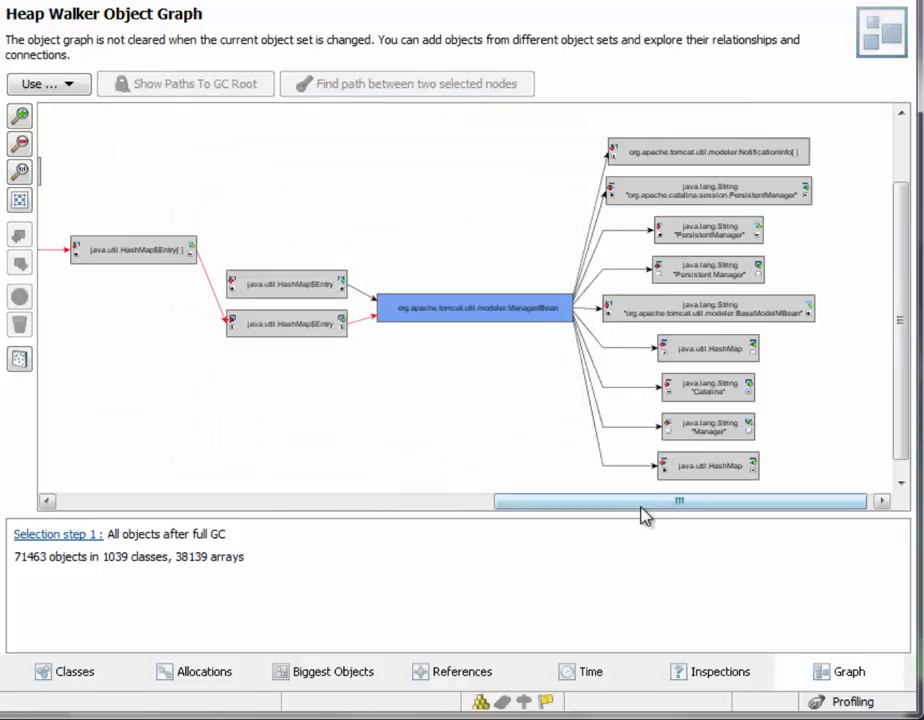
drag(680, 500, 556, 500)
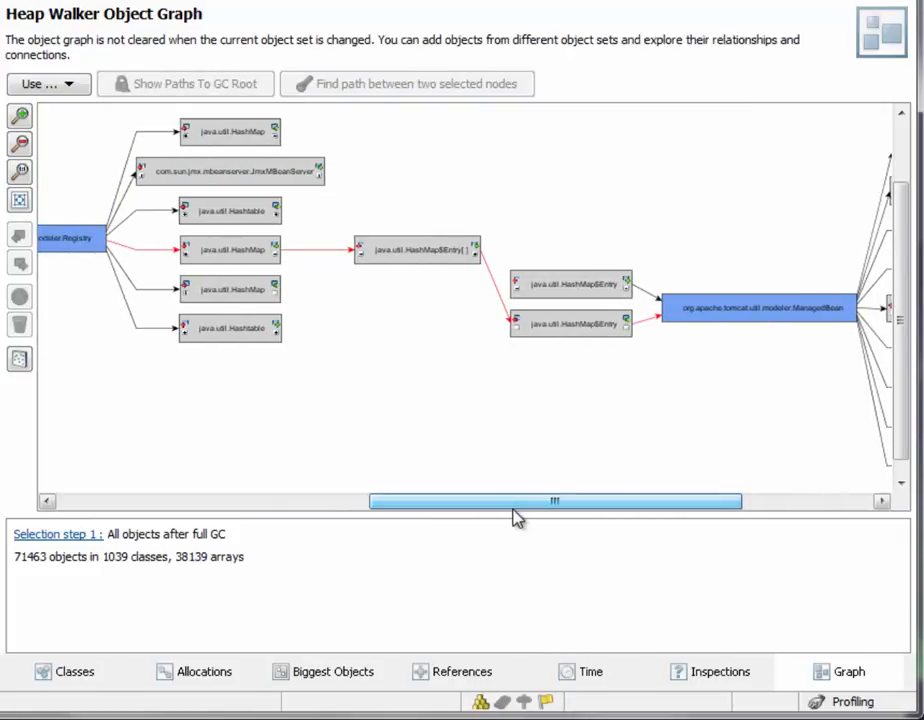
mouse_move(332, 252)
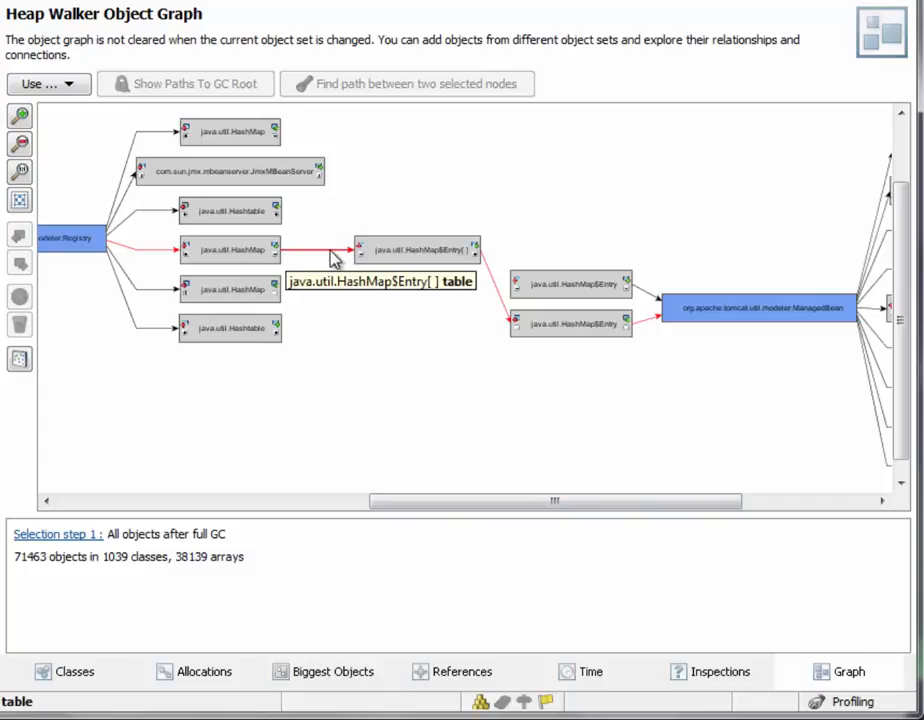